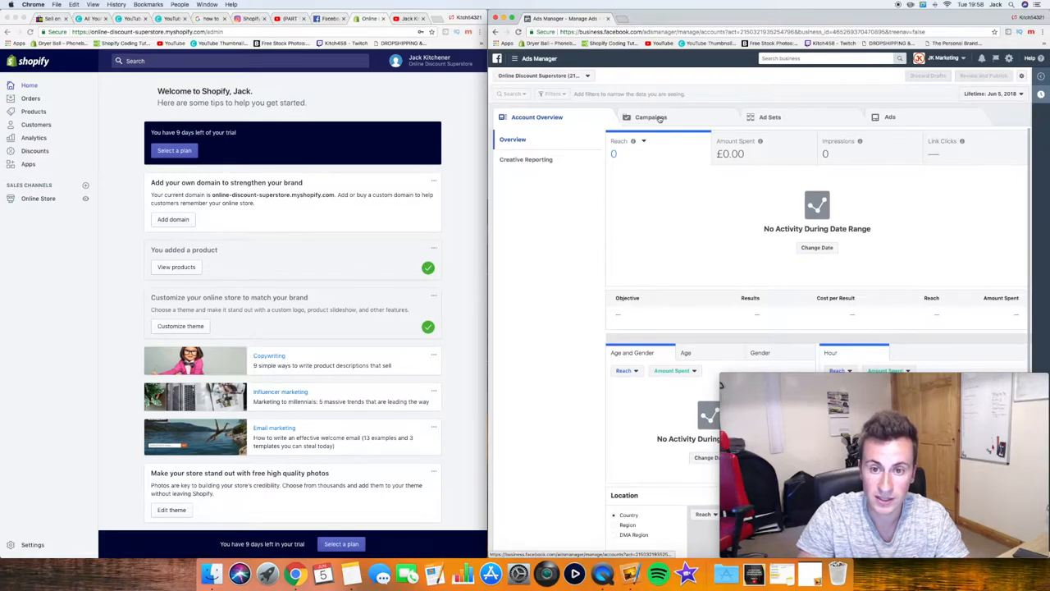
- Start a new campaign from Campaigns with Conversions as the objective and continue to ad account setup
{"action": "left_click", "coordinate": [650, 116]}
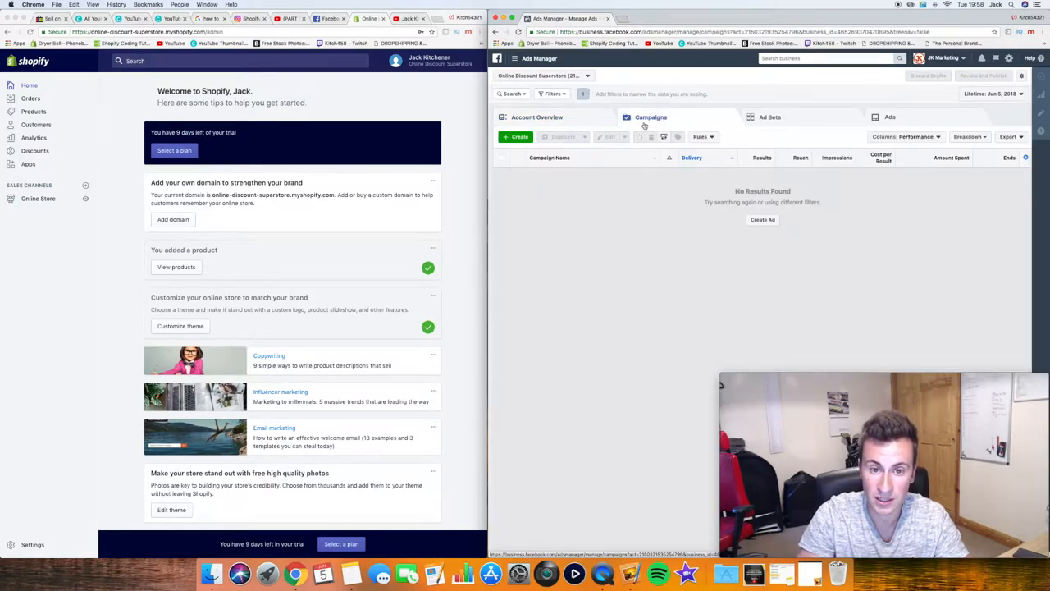
{"action": "left_click", "coordinate": [516, 137]}
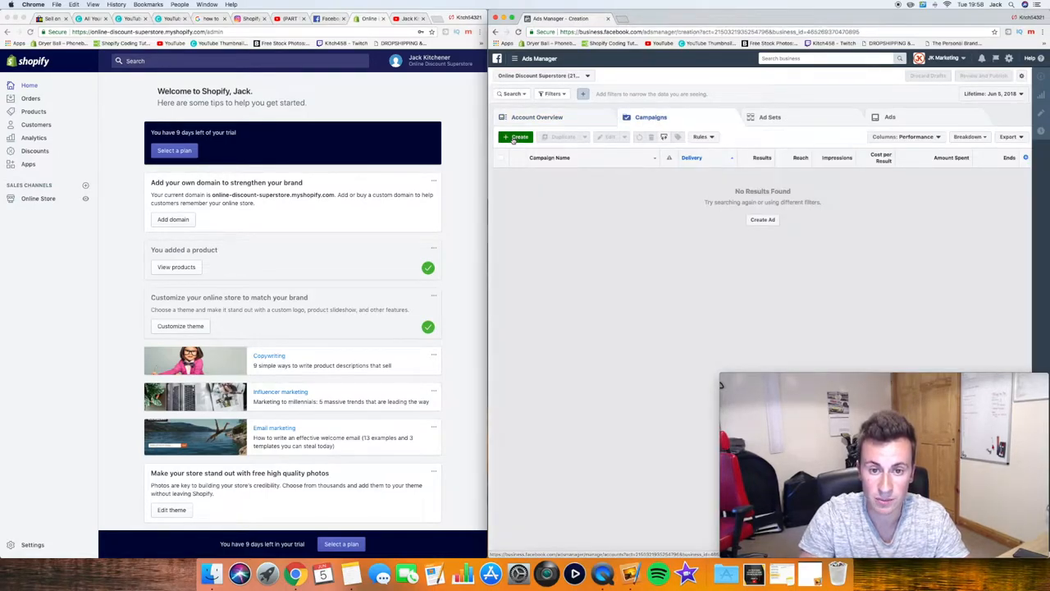
{"action": "left_click", "coordinate": [515, 138]}
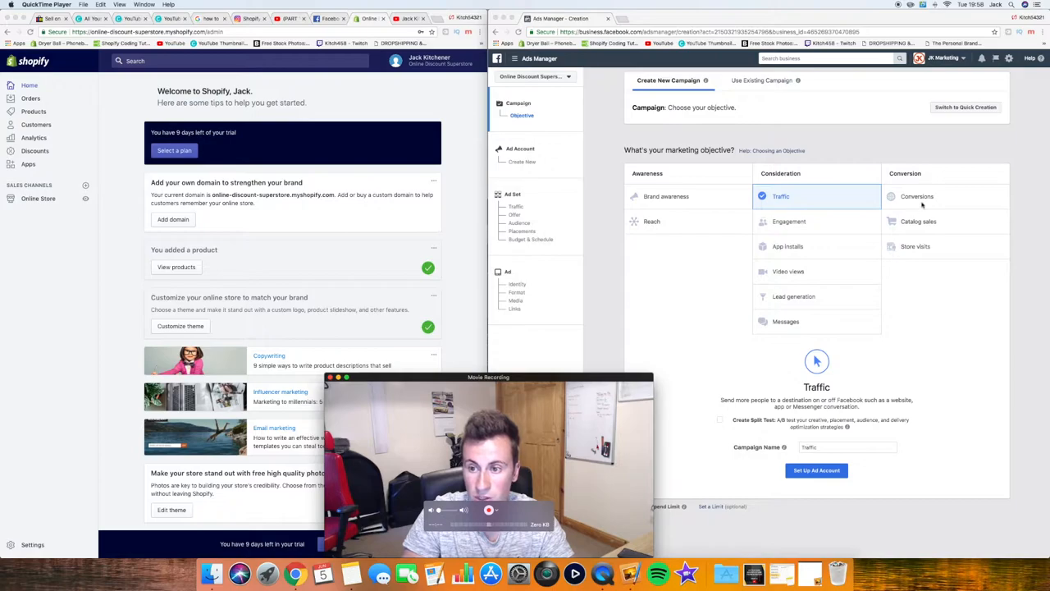
{"action": "left_click", "coordinate": [916, 197]}
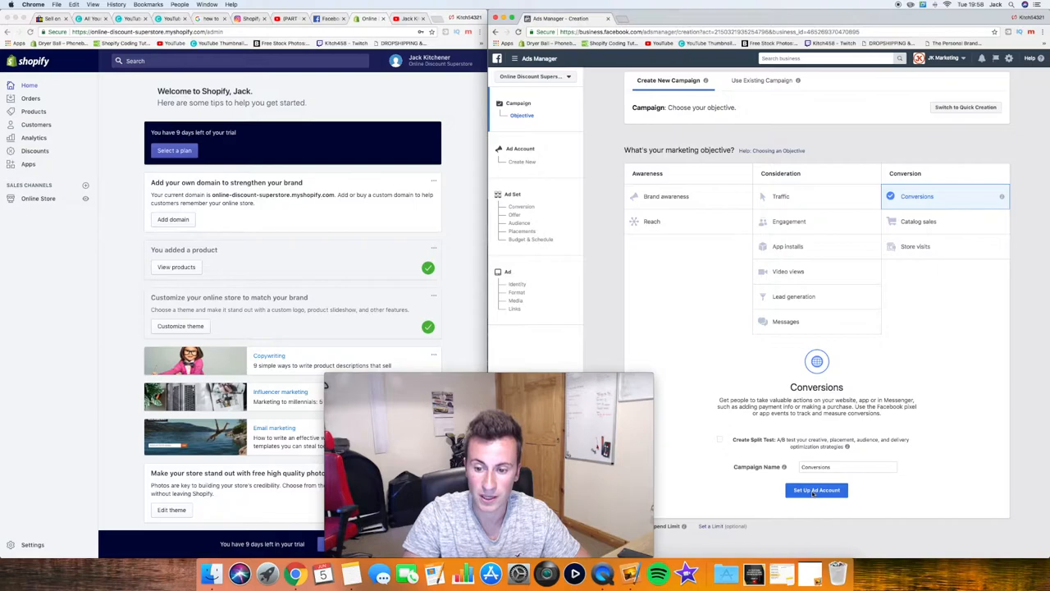
{"action": "left_click", "coordinate": [816, 489]}
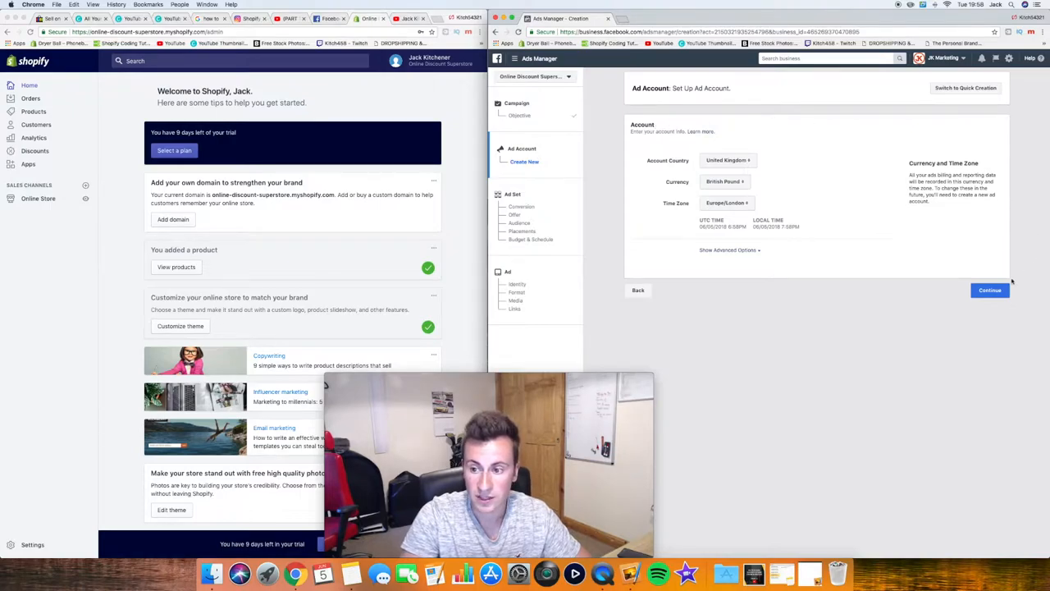
- Accept the ad account details and create a new Facebook pixel for the ad set
{"action": "left_click", "coordinate": [990, 289]}
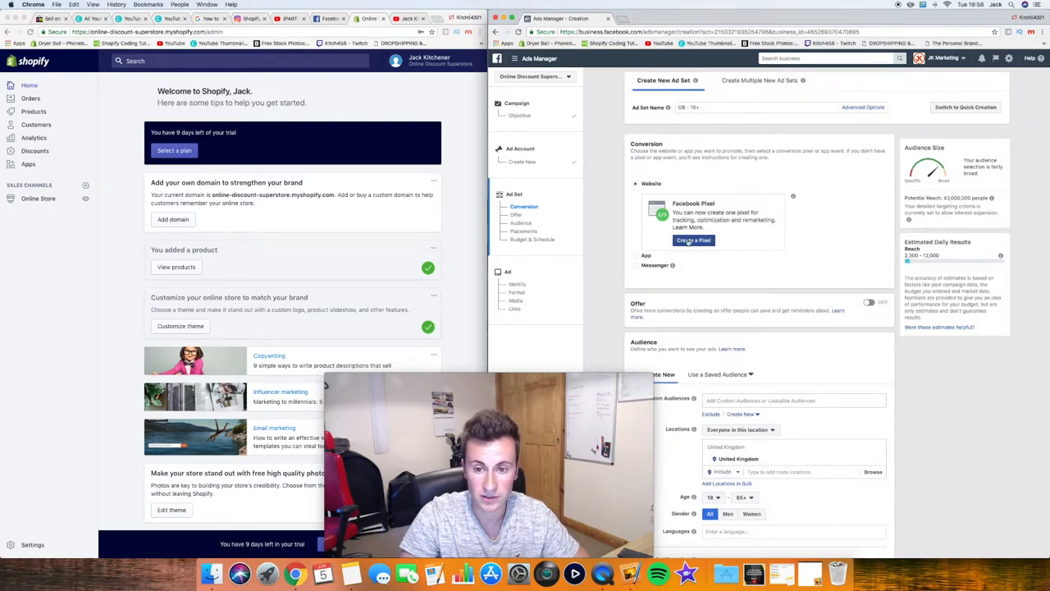
{"action": "left_click", "coordinate": [693, 239]}
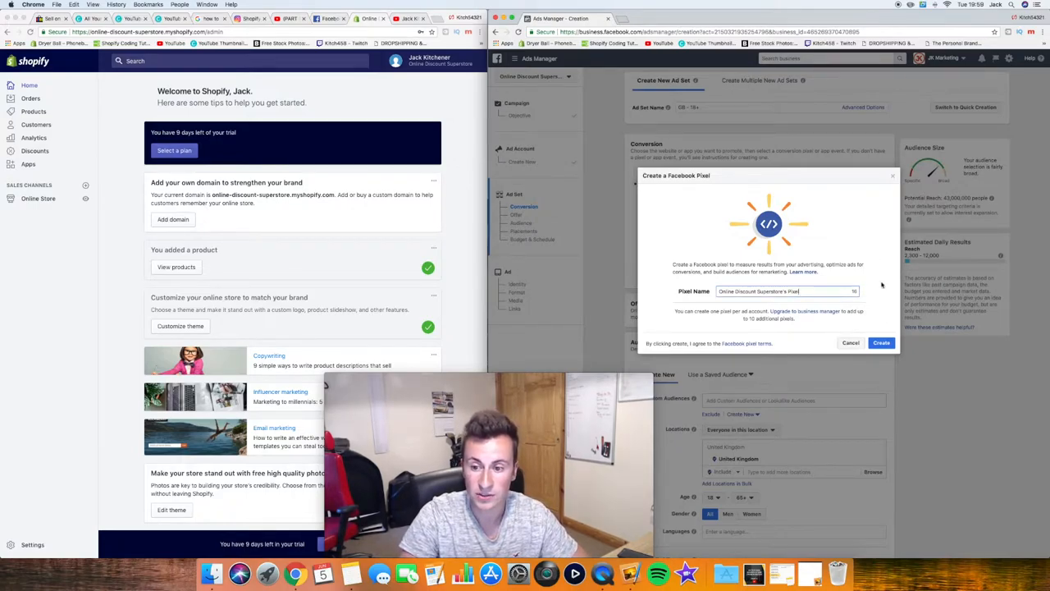
{"action": "left_click", "coordinate": [879, 343]}
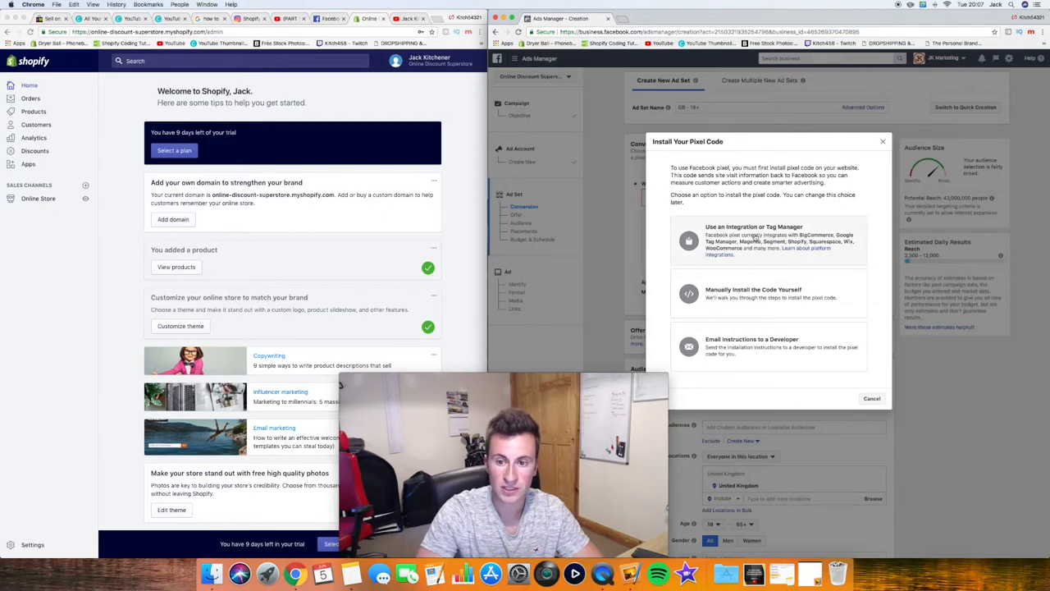
- Choose Shopify as the integration partner and advance the guide to the pixel ID step
{"action": "left_click", "coordinate": [768, 239]}
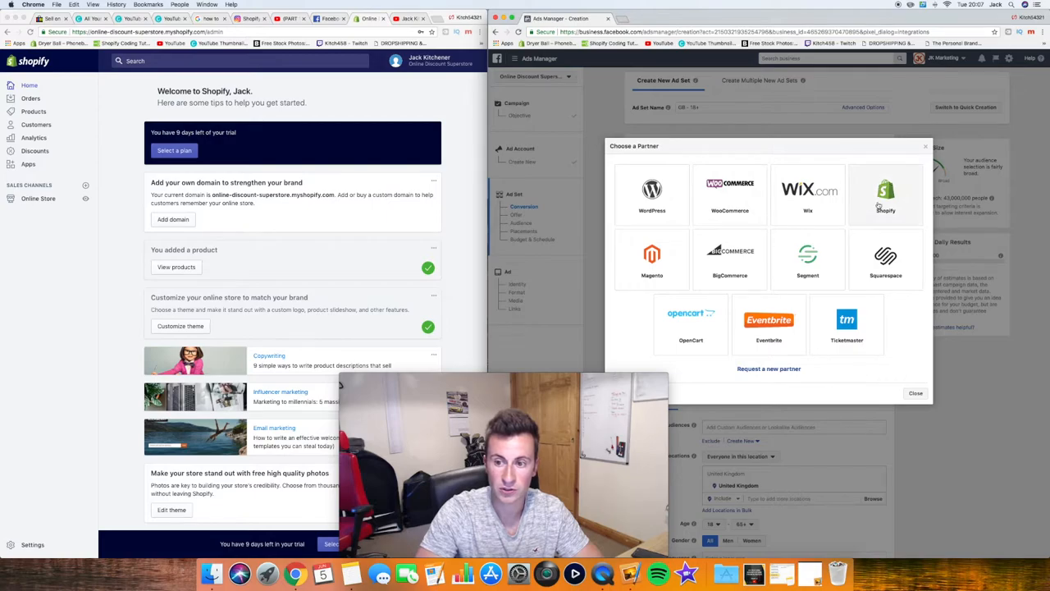
{"action": "left_click", "coordinate": [886, 194]}
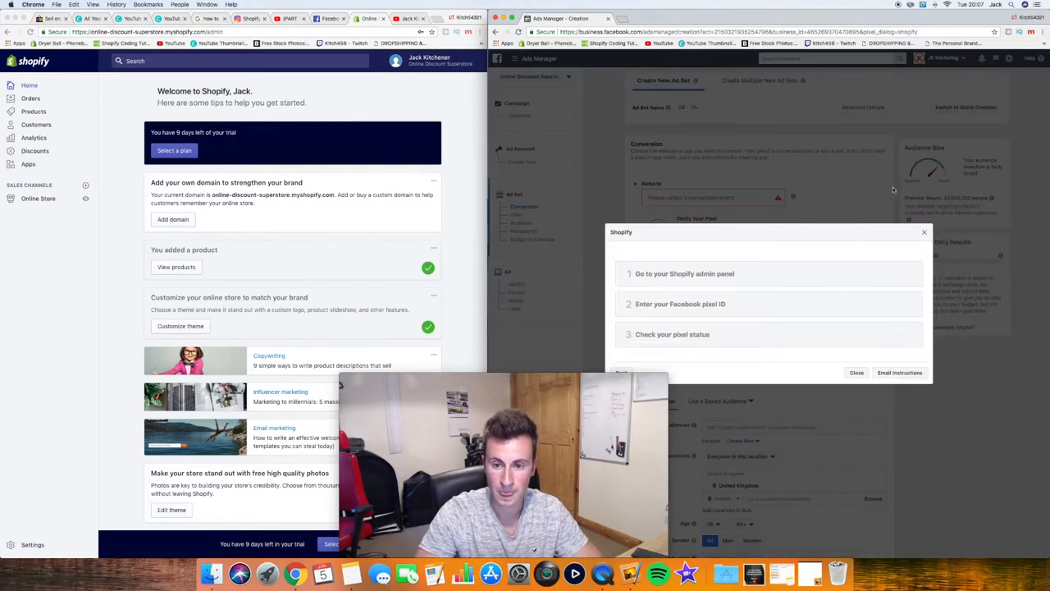
{"action": "left_click", "coordinate": [683, 272]}
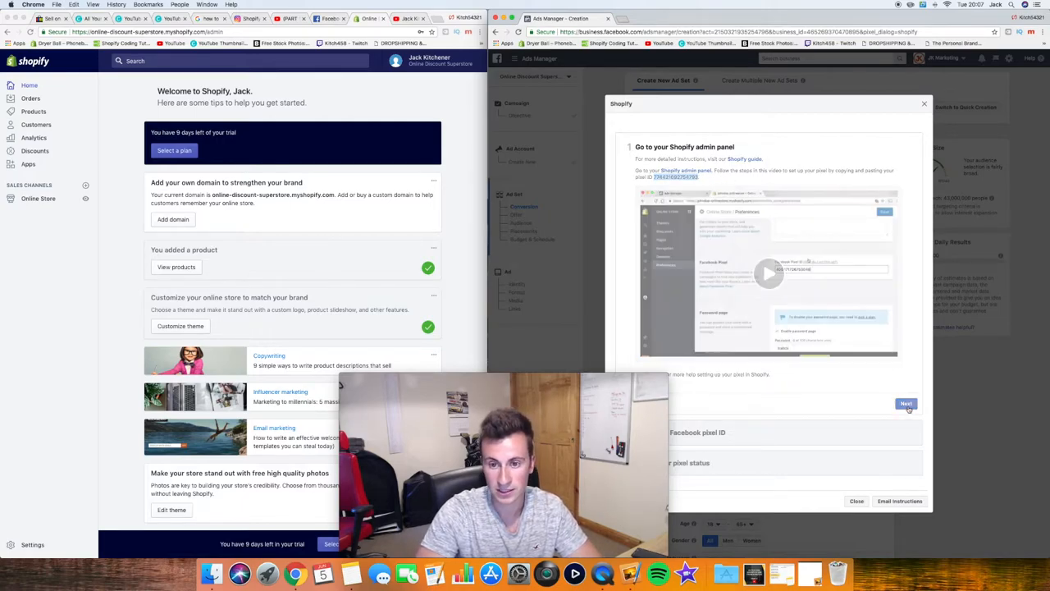
{"action": "left_click", "coordinate": [906, 404]}
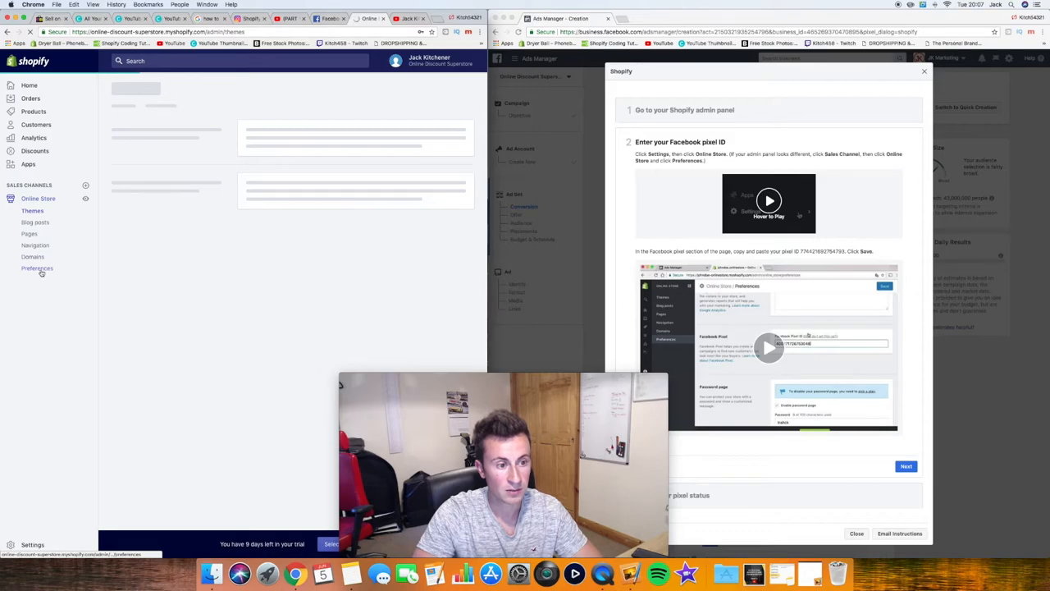
{"action": "left_click", "coordinate": [37, 269]}
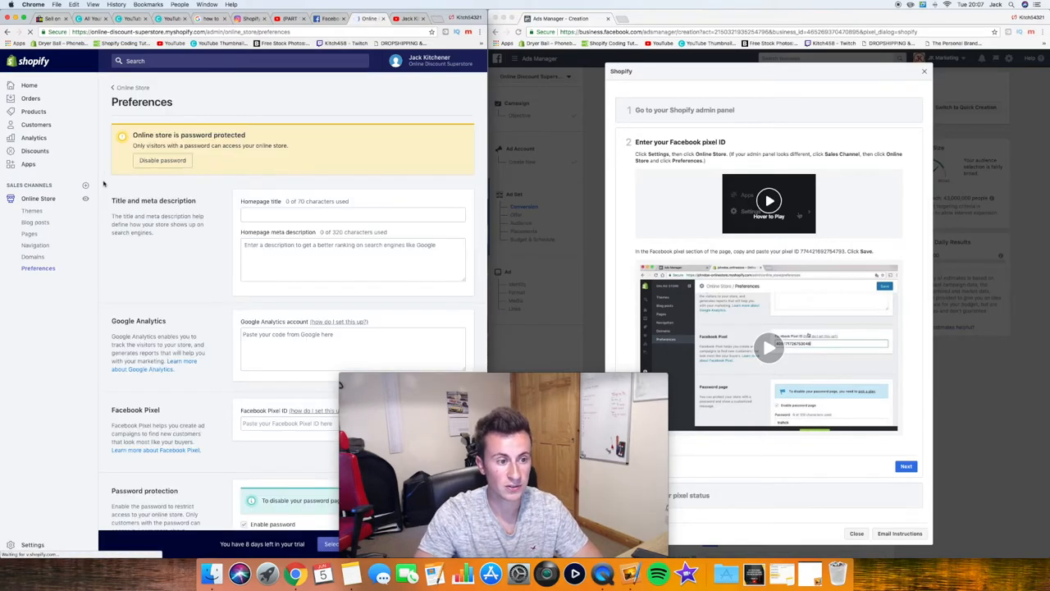
{"action": "scroll", "scroll_direction": "down", "scroll_amount": 3}
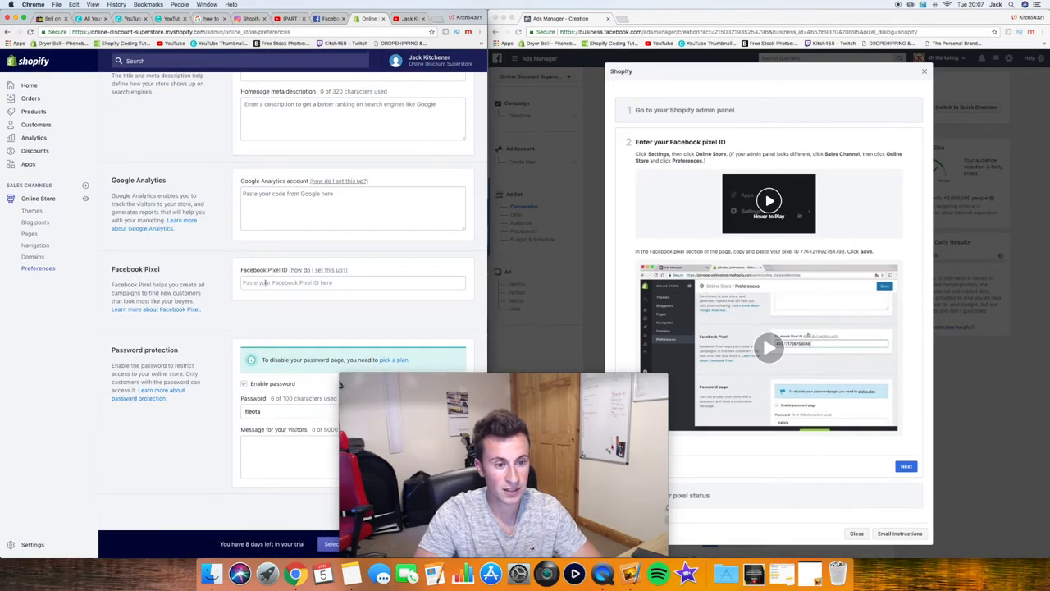
{"action": "left_click", "coordinate": [352, 282]}
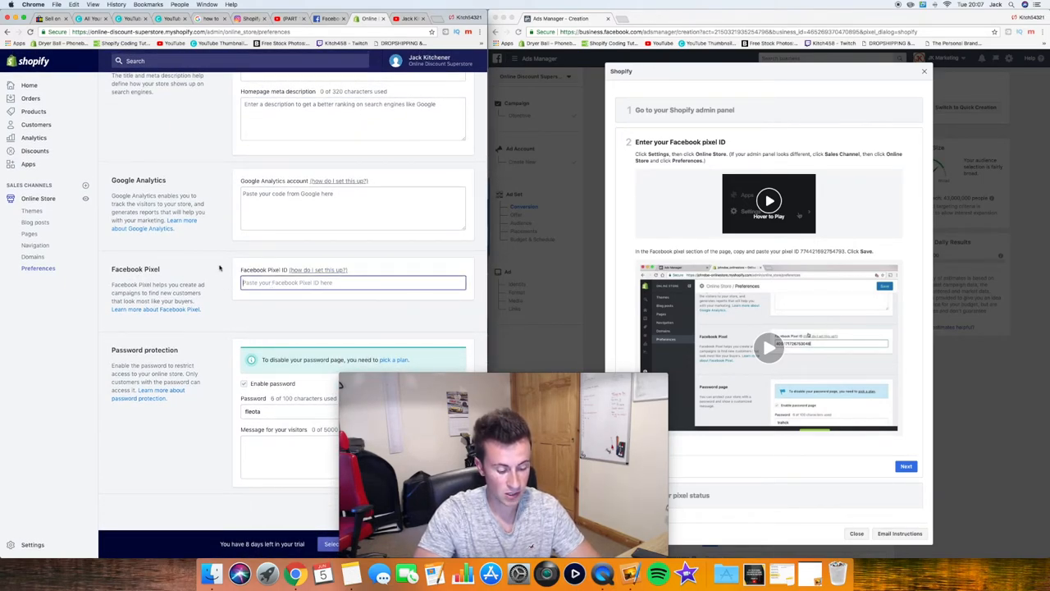
{"action": "type", "text": "774421692754793"}
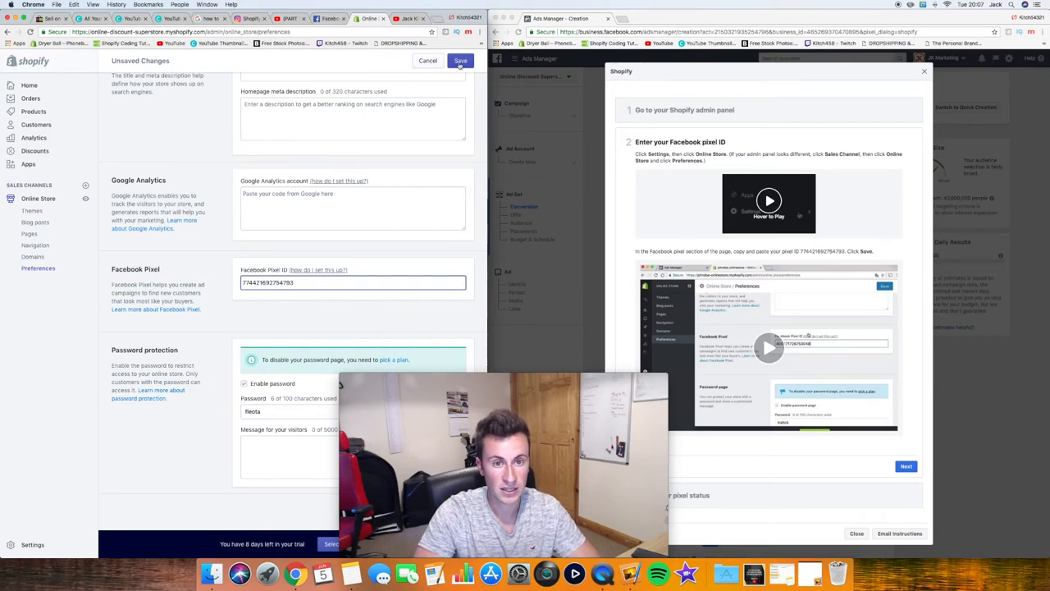
{"action": "left_click", "coordinate": [483, 61]}
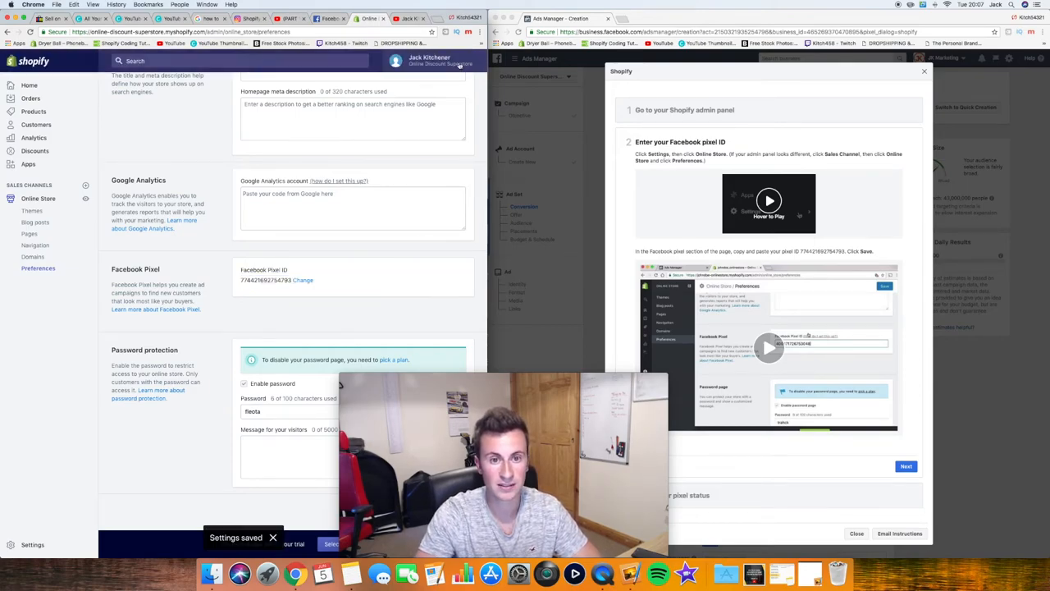